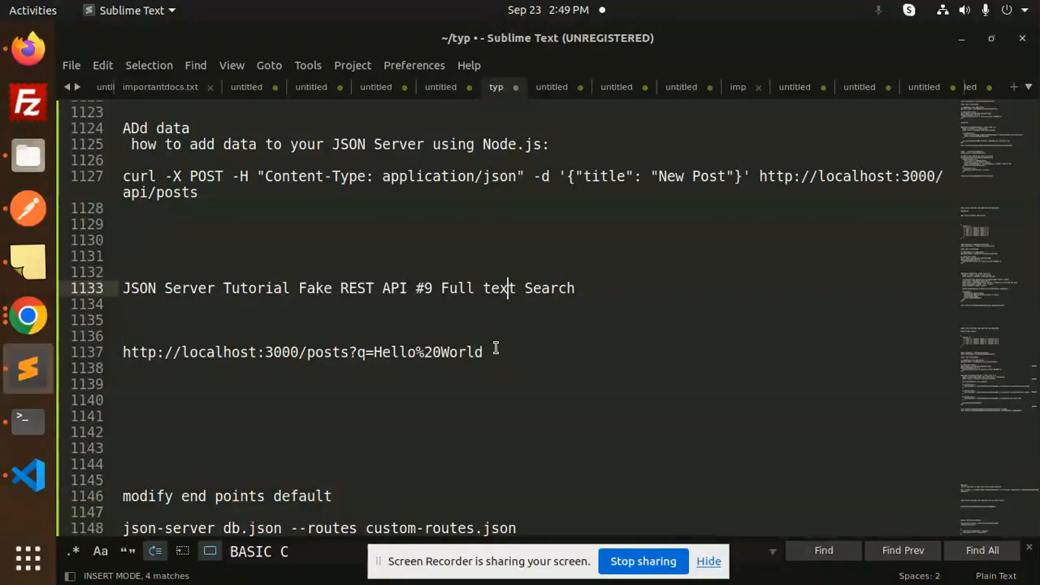
Copy the title HELLO WORLD TECHNOLOGY into the q= parameter and send the search request.
{"action": "key", "text": "ctrl+c"}
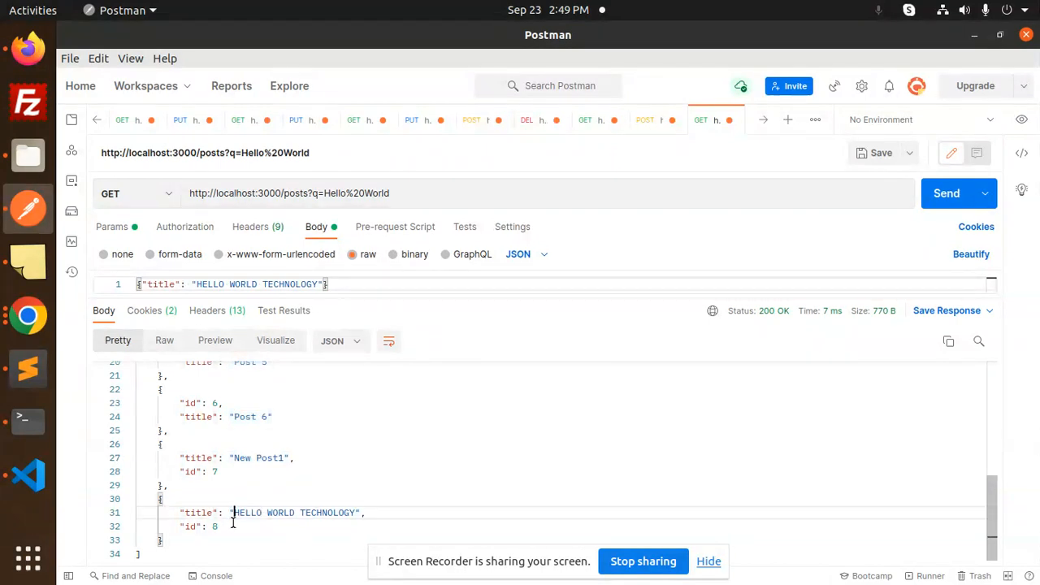
{"action": "double_click", "coordinate": [292, 512]}
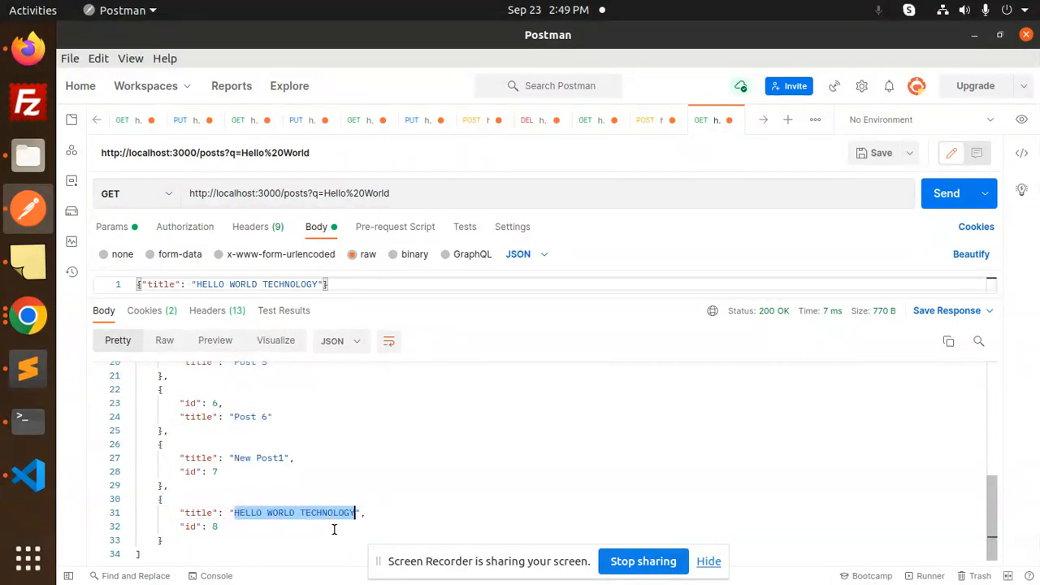
{"action": "double_click", "coordinate": [354, 192]}
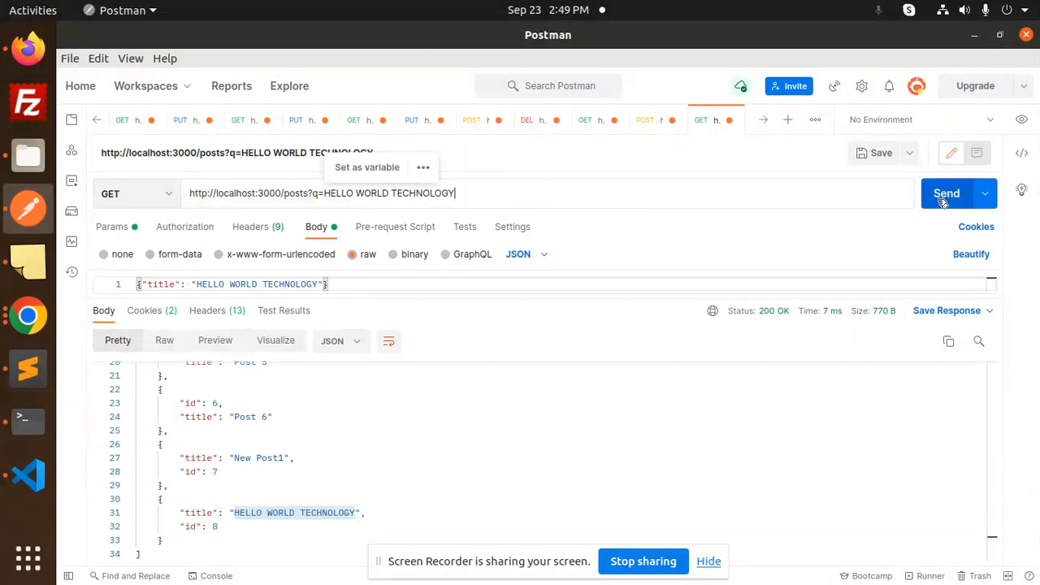
{"action": "left_click", "coordinate": [946, 192]}
{"action": "type", "text": "POS"}
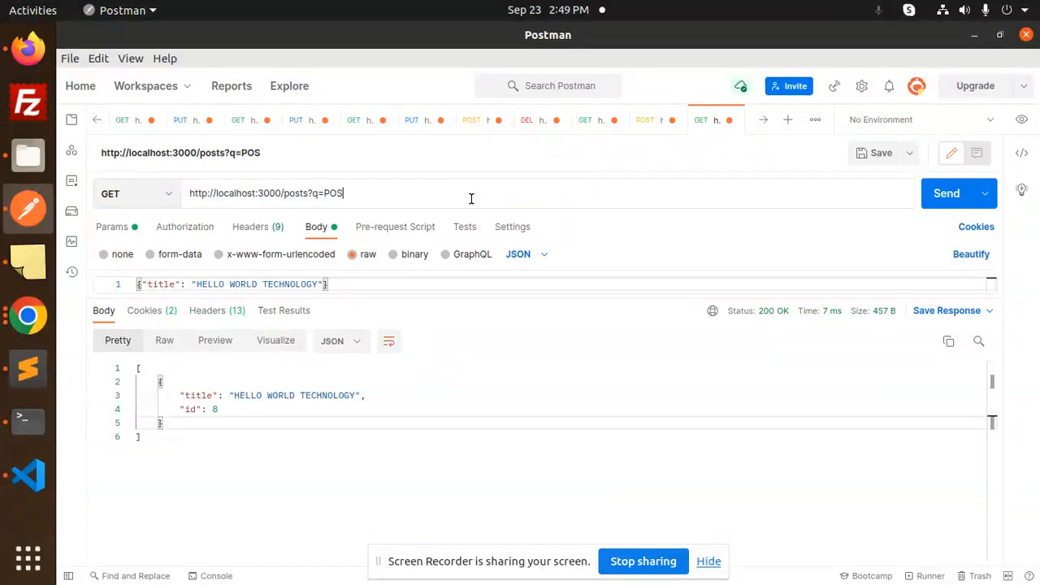
Change the q= value to POST 6 and send, returning only the Post 6 entry.
{"action": "type", "text": "T 6"}
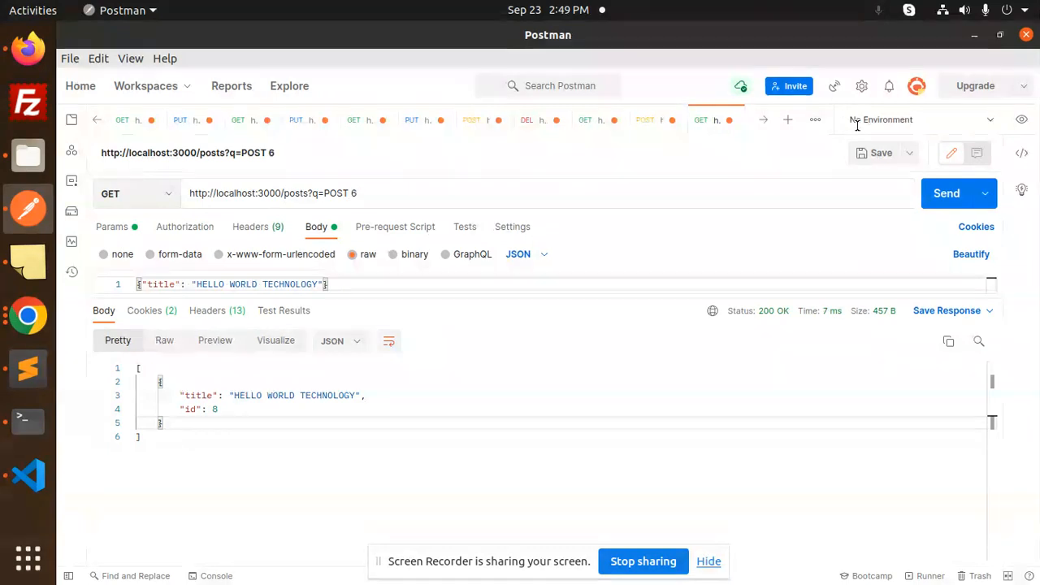
{"action": "left_click", "coordinate": [946, 192]}
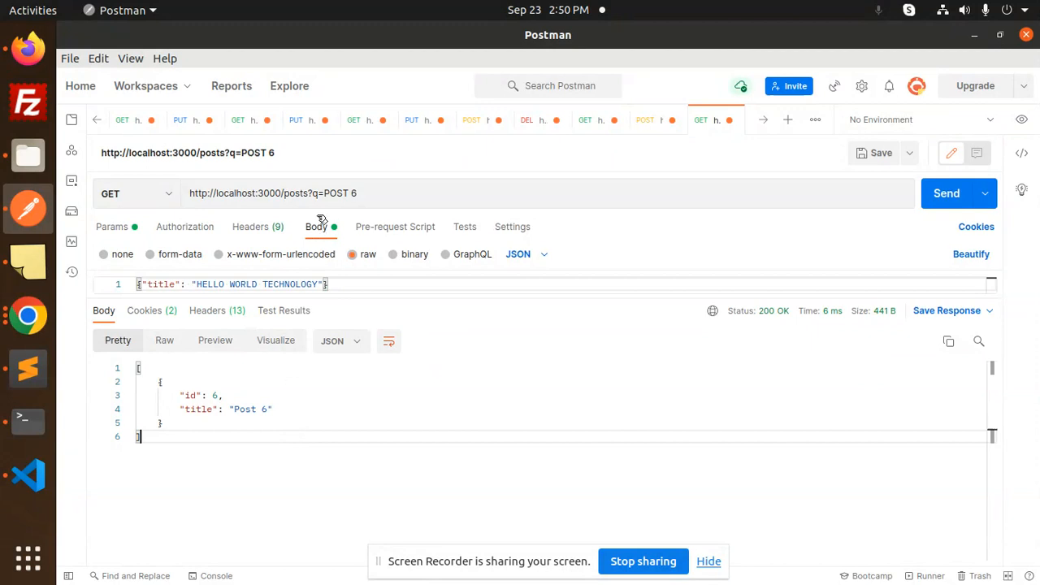
{"action": "double_click", "coordinate": [335, 192]}
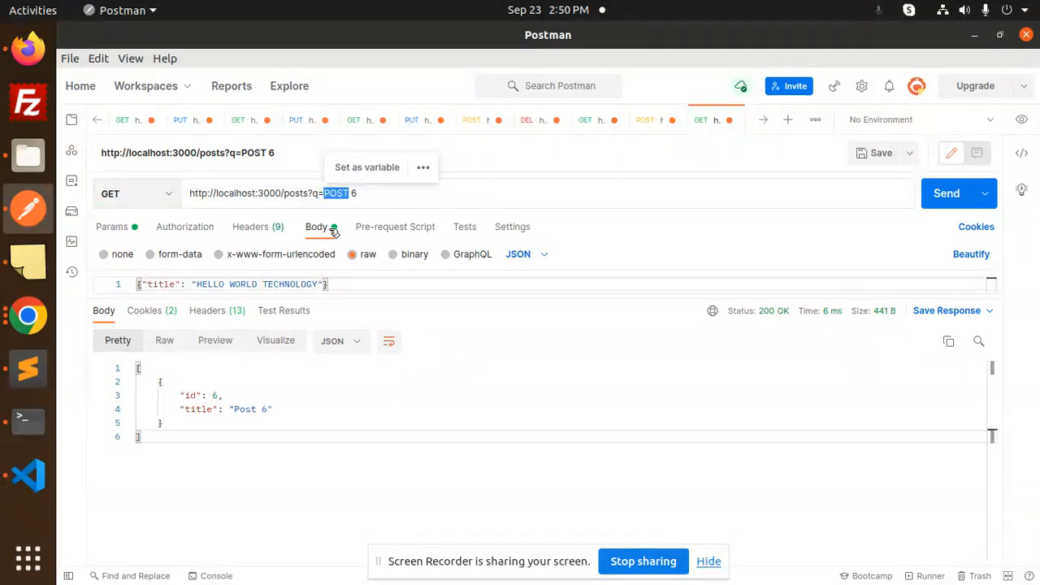
{"action": "left_click", "coordinate": [317, 510]}
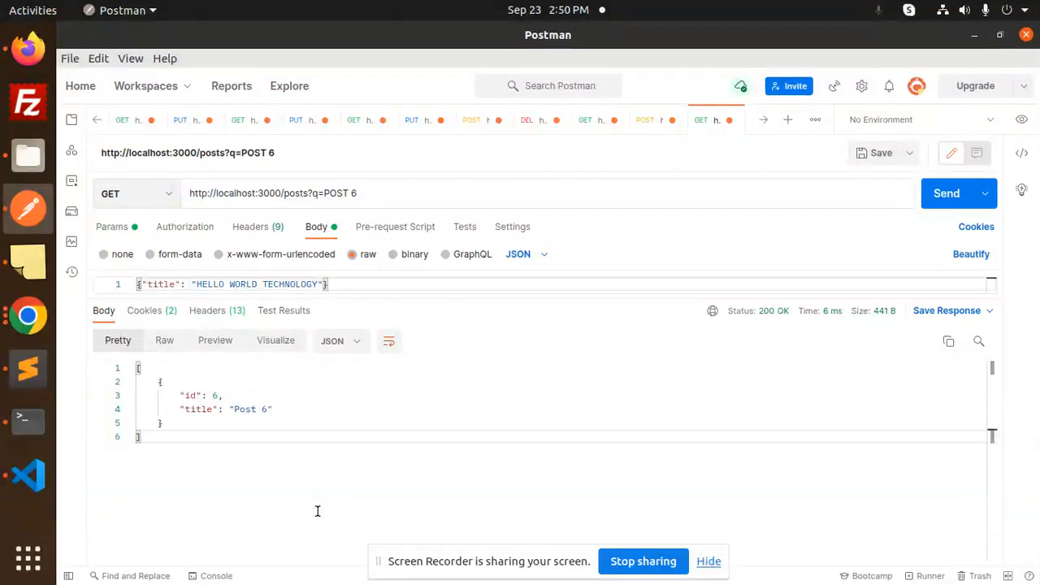
{"action": "left_click", "coordinate": [341, 192]}
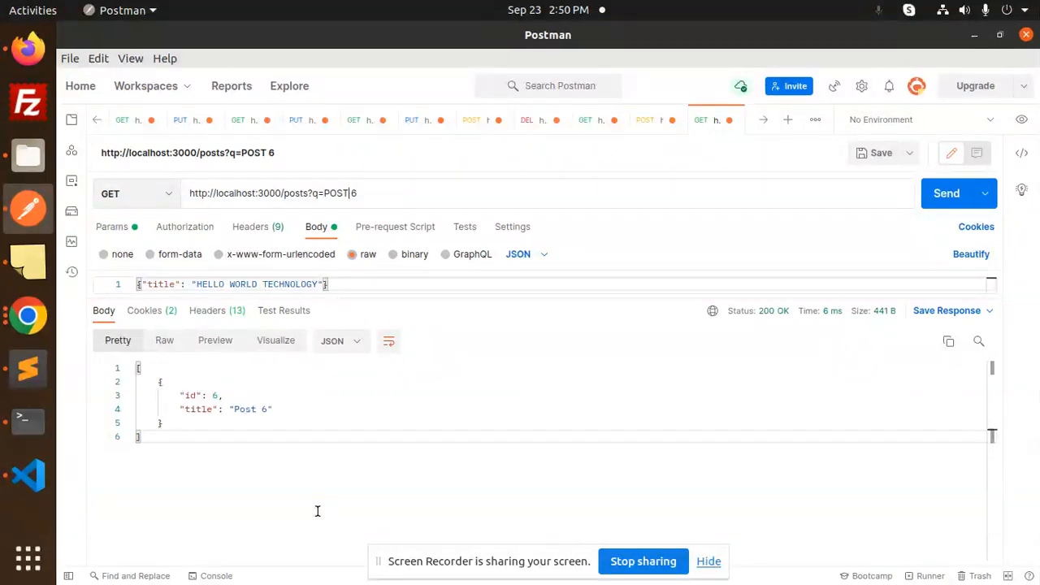